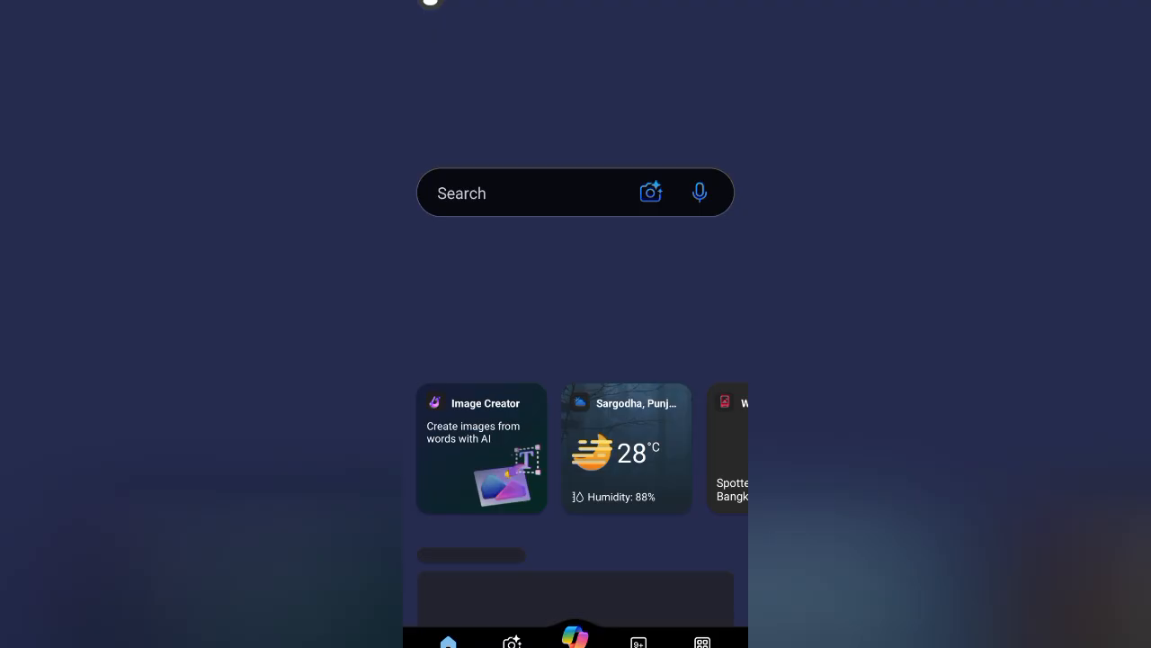
Open Bing's Image Creator card to reach Copilot Designer's empty prompt and ideas gallery
{"action": "scroll", "scroll_direction": "up", "scroll_amount": 3}
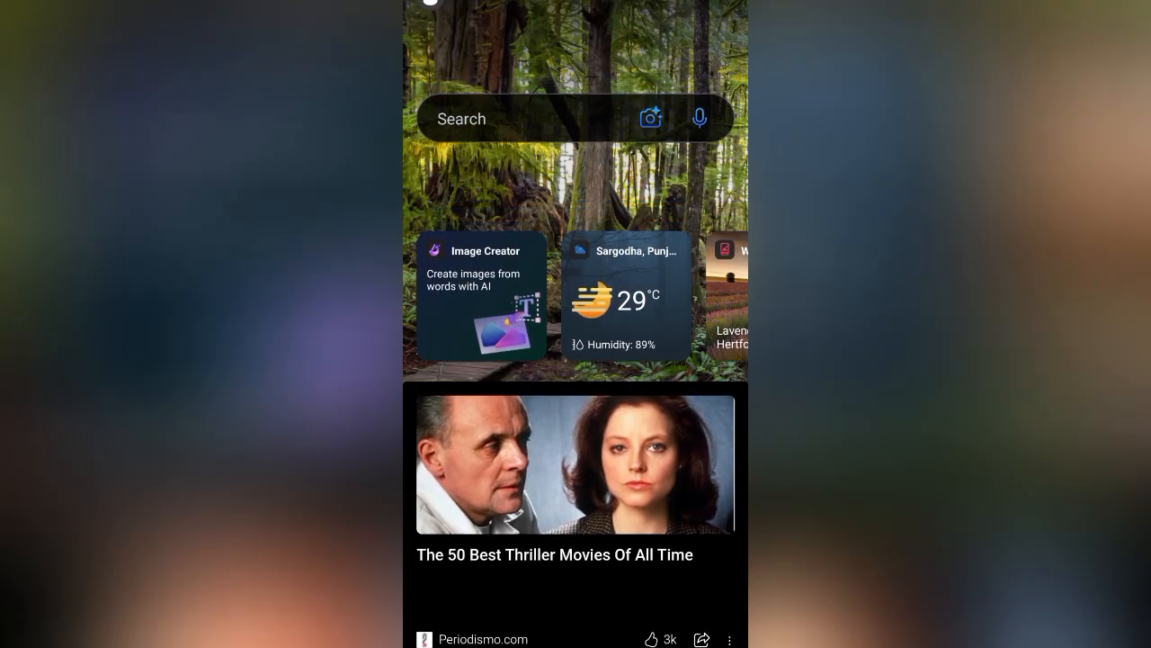
{"action": "scroll", "scroll_direction": "down", "scroll_amount": 3}
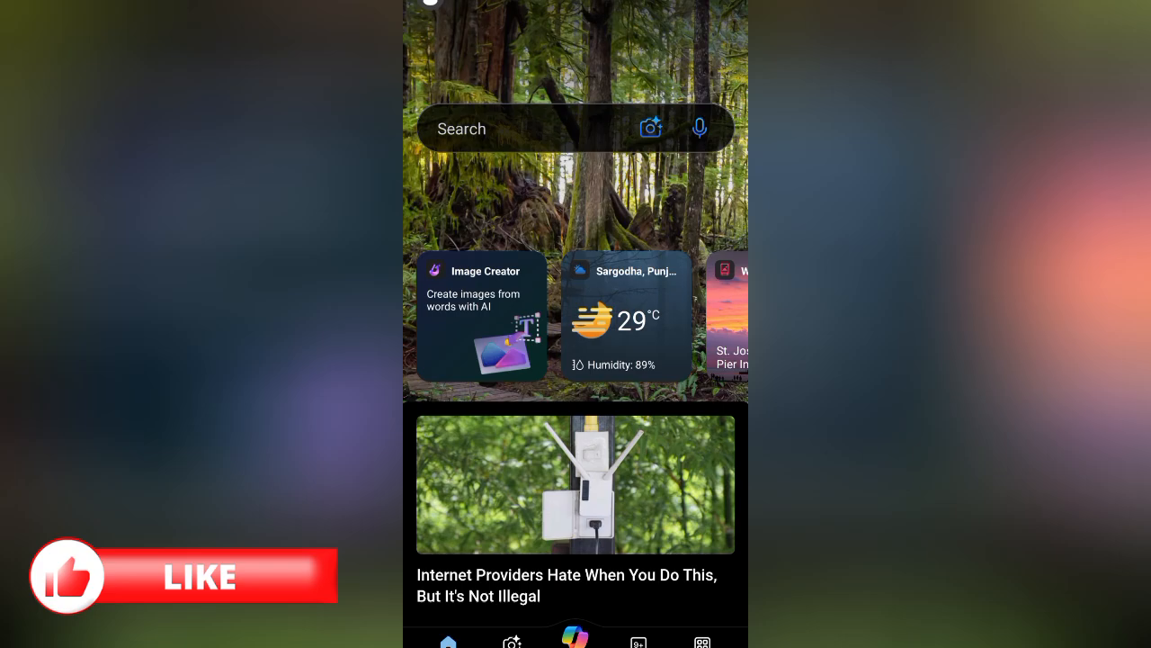
{"action": "left_click", "coordinate": [481, 320]}
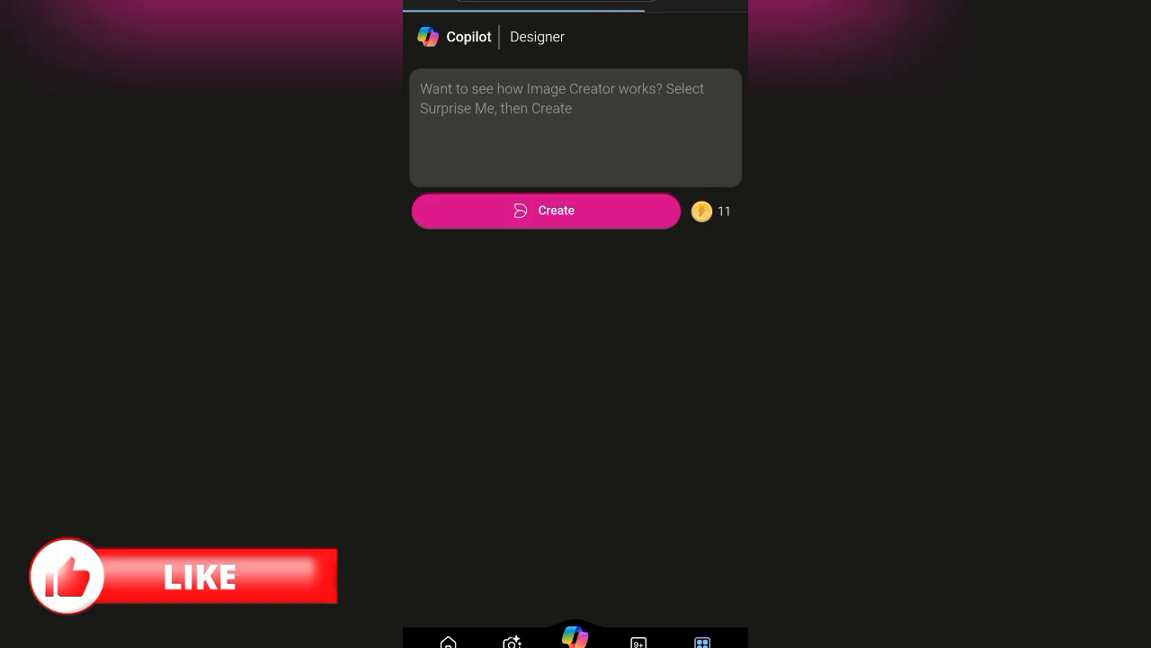
{"action": "left_click", "coordinate": [546, 211]}
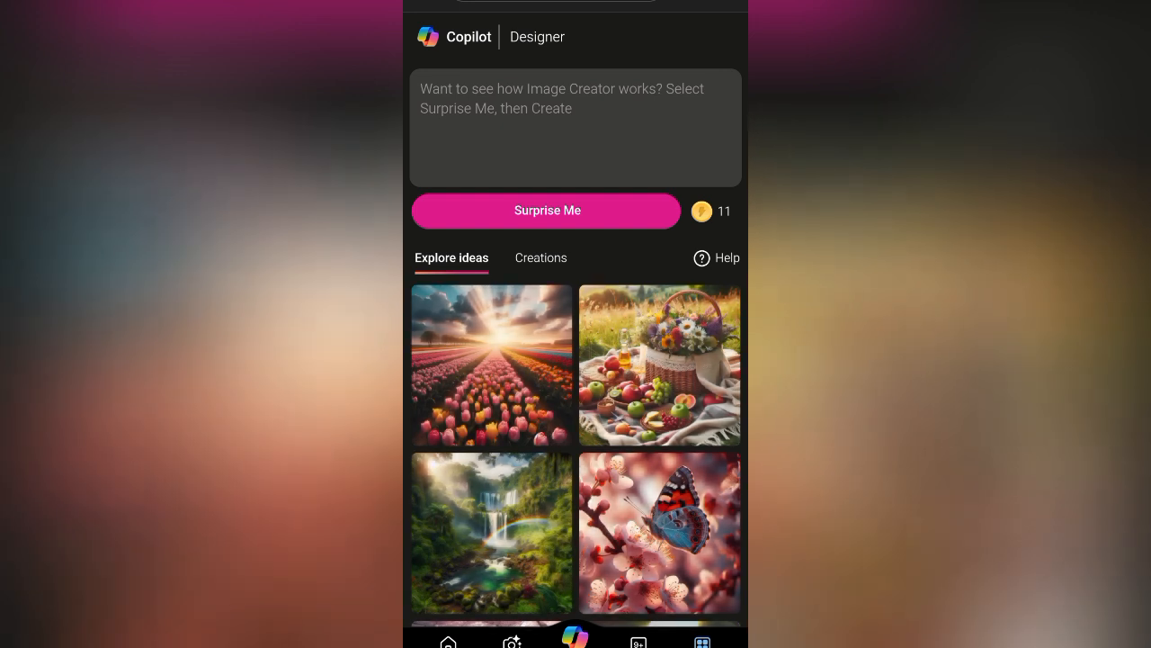
{"action": "scroll", "scroll_direction": "down", "scroll_amount": 3}
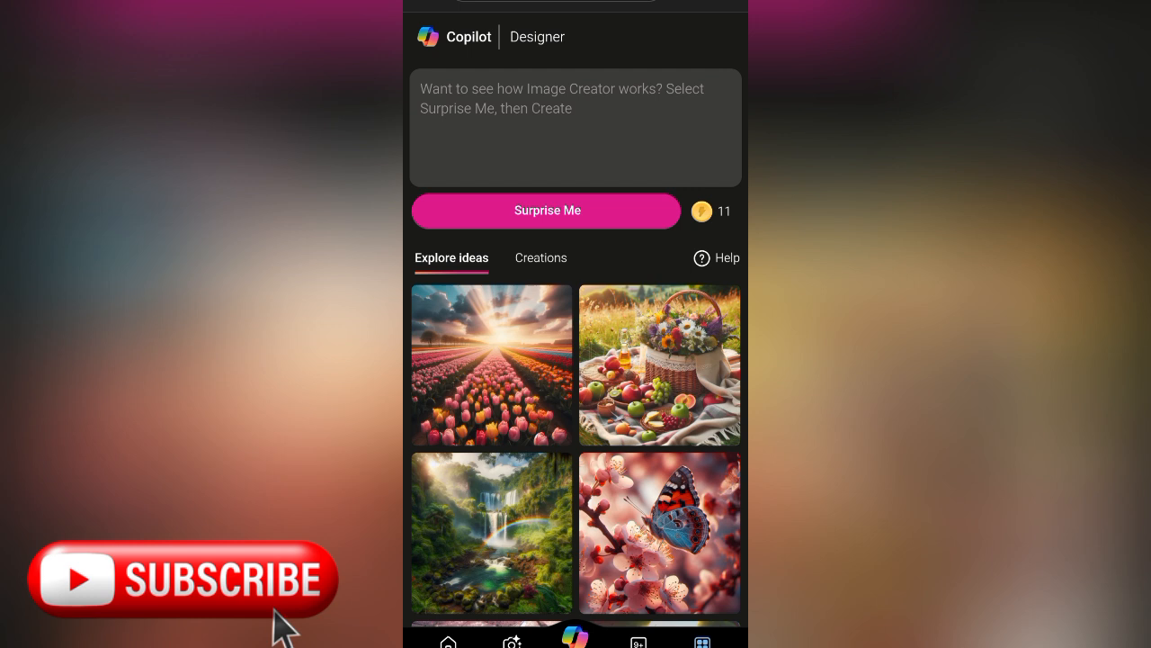
Paste the prepared students-with-Pakistani-flags prompt and generate four campus images
{"action": "left_click", "coordinate": [576, 125]}
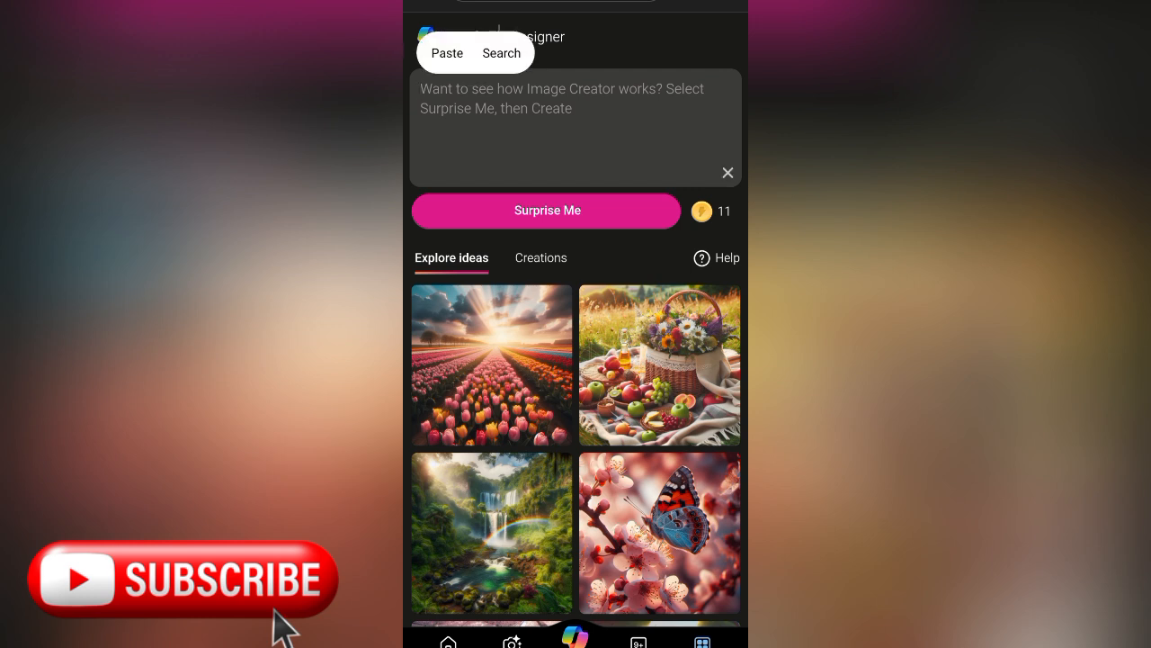
{"action": "left_click", "coordinate": [447, 53]}
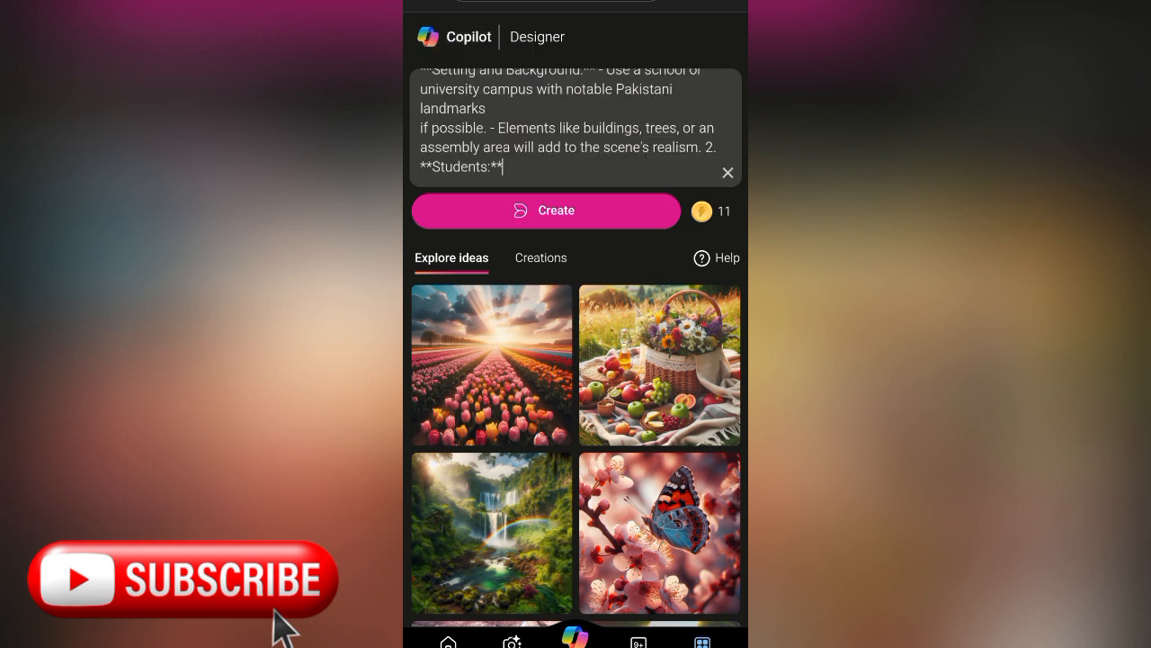
{"action": "left_click", "coordinate": [546, 210]}
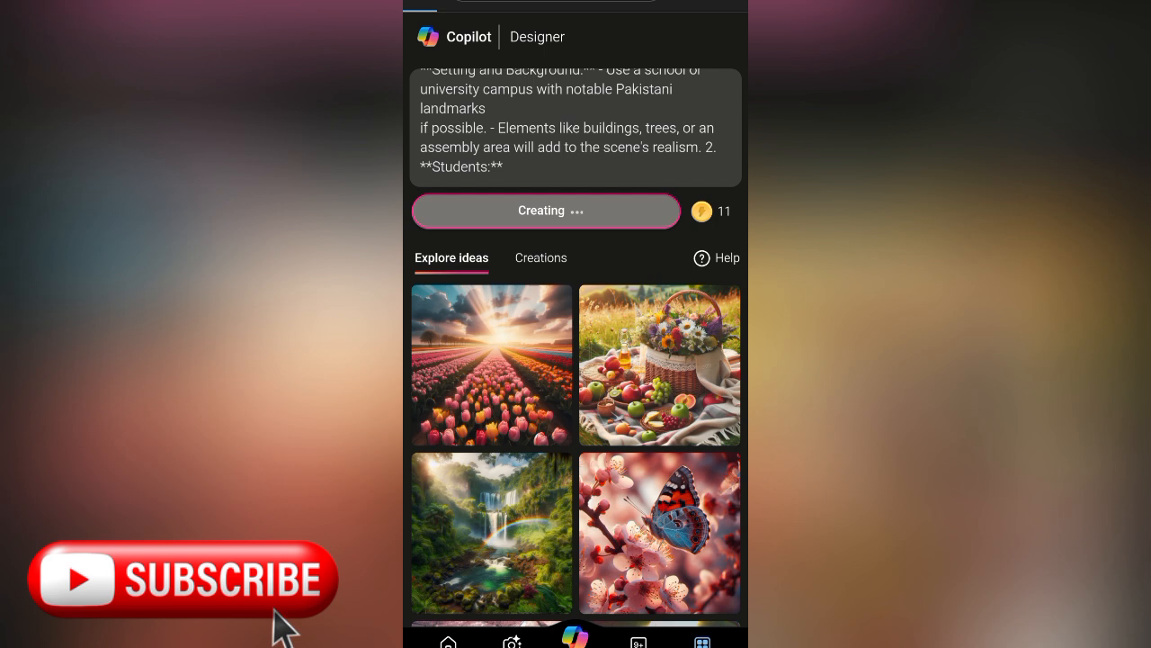
{"action": "left_click", "coordinate": [537, 255]}
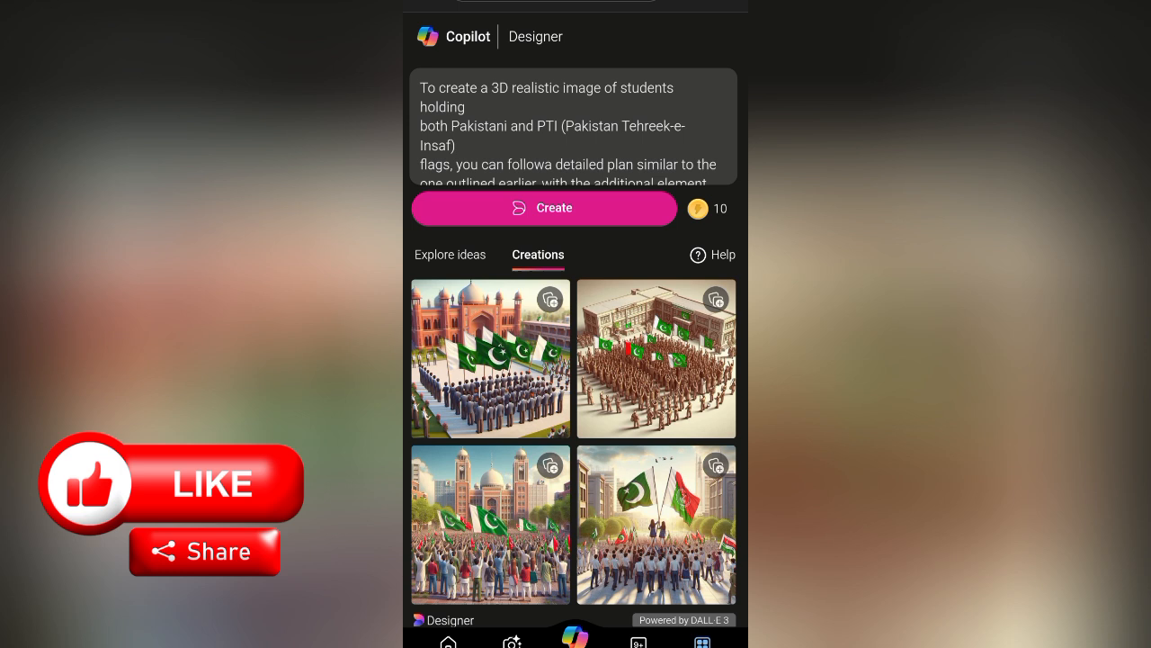
Enlarge the first image: students with Pakistani flags before a red-brick building
{"action": "left_click", "coordinate": [490, 358]}
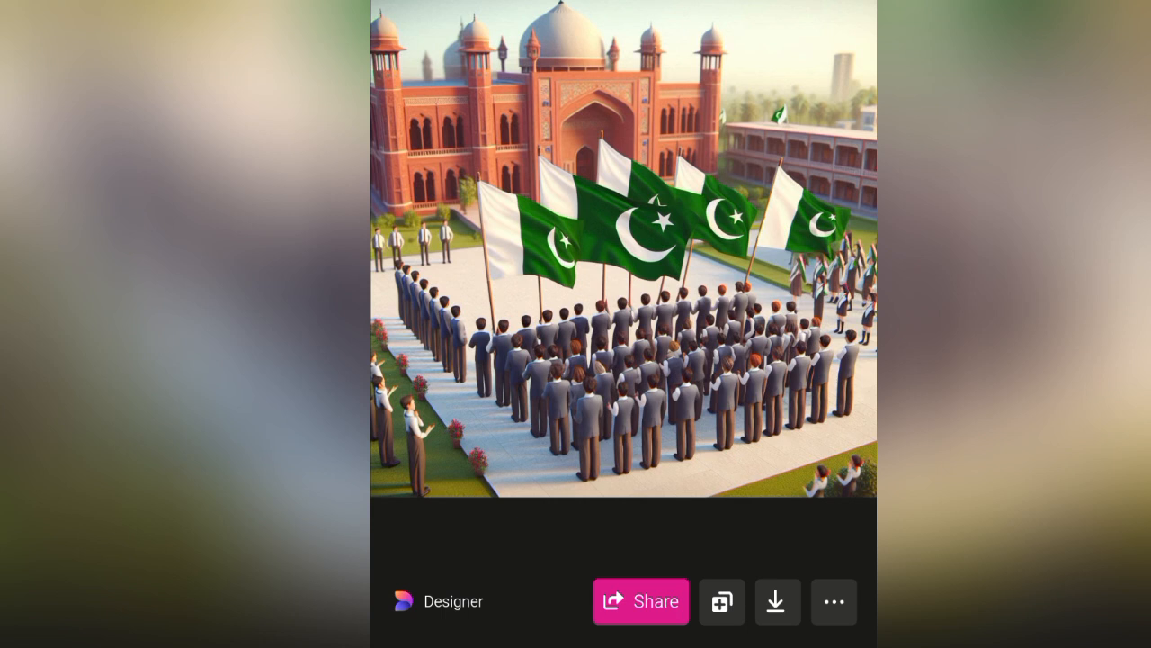
Scroll back to the four-image Creations grid and regenerate from the same flag prompt
{"action": "scroll", "scroll_direction": "down", "scroll_amount": 3}
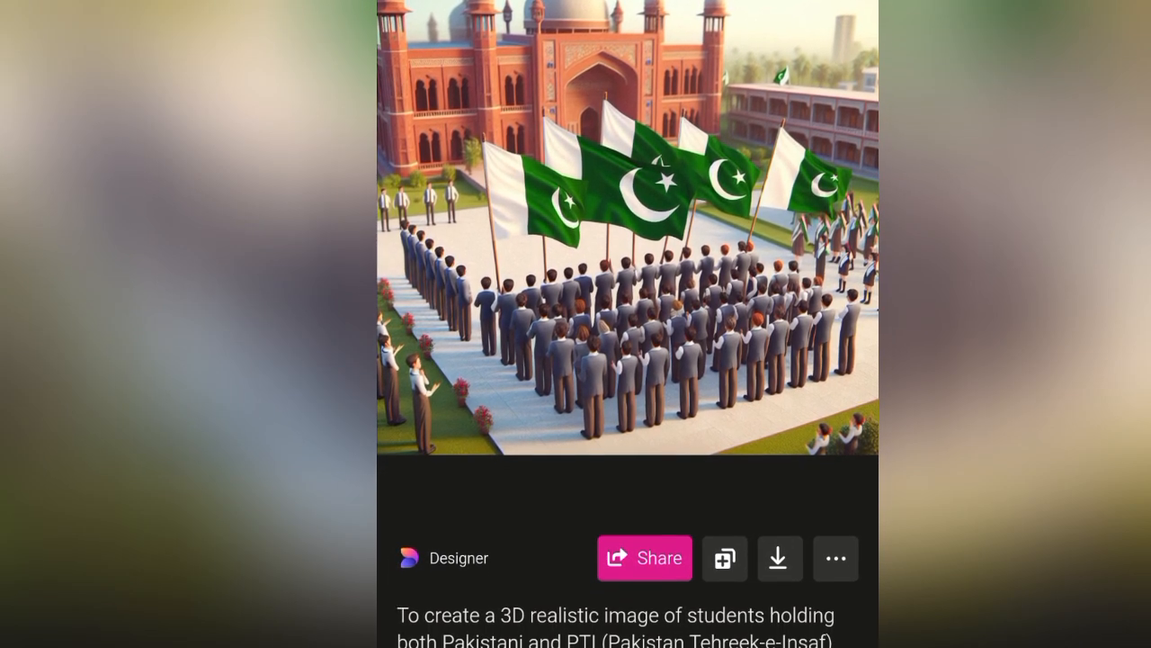
{"action": "scroll", "scroll_direction": "down", "scroll_amount": 3}
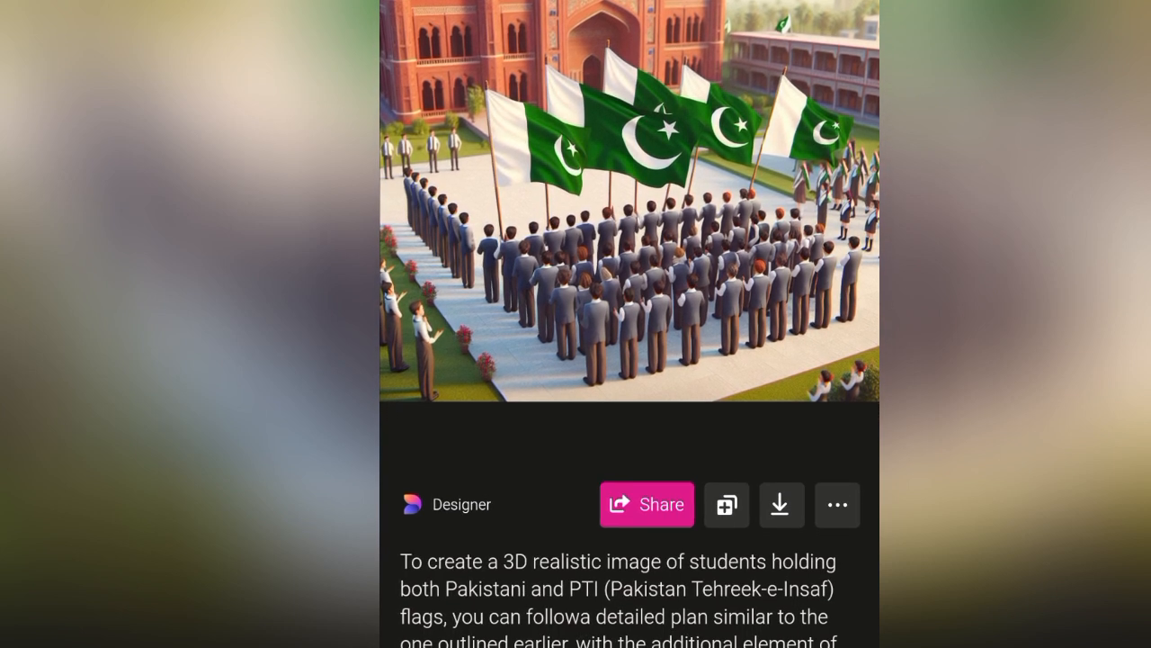
{"action": "scroll", "scroll_direction": "down", "scroll_amount": 3}
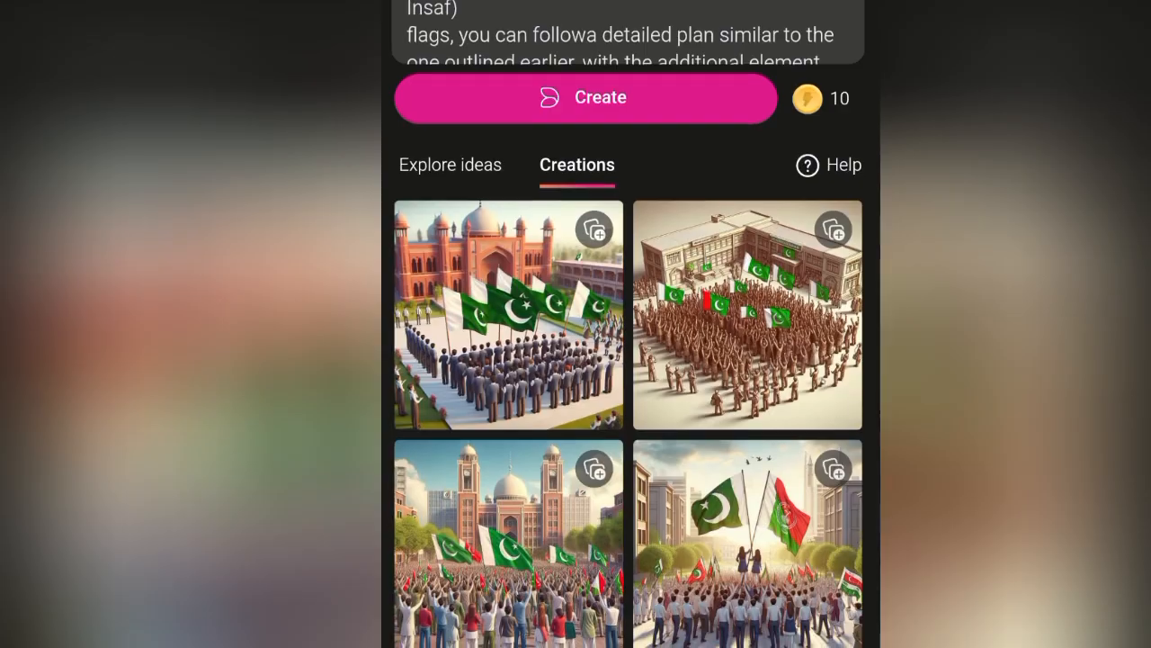
{"action": "scroll", "scroll_direction": "up", "scroll_amount": 3}
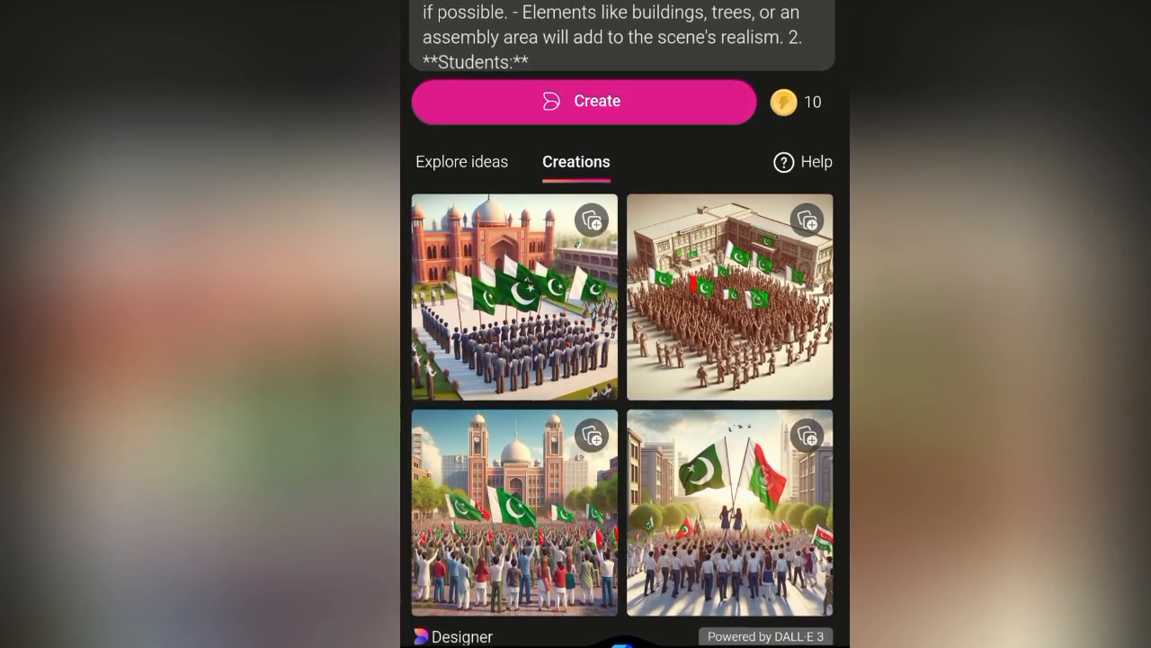
{"action": "scroll", "scroll_direction": "up", "scroll_amount": 3}
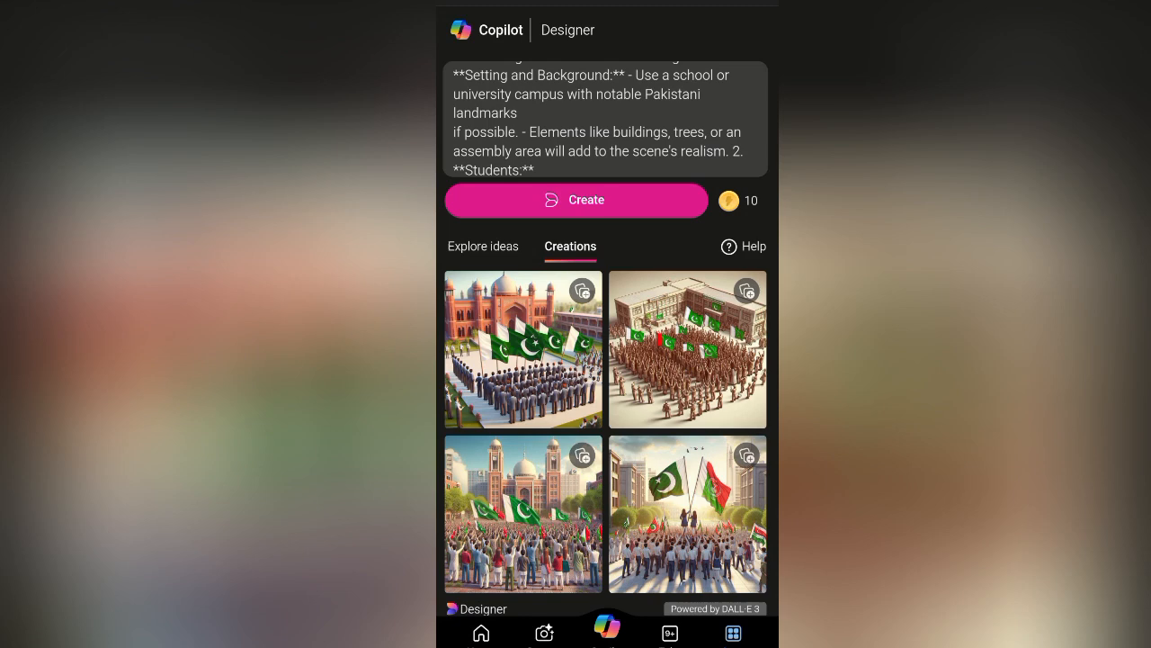
{"action": "left_click", "coordinate": [575, 200]}
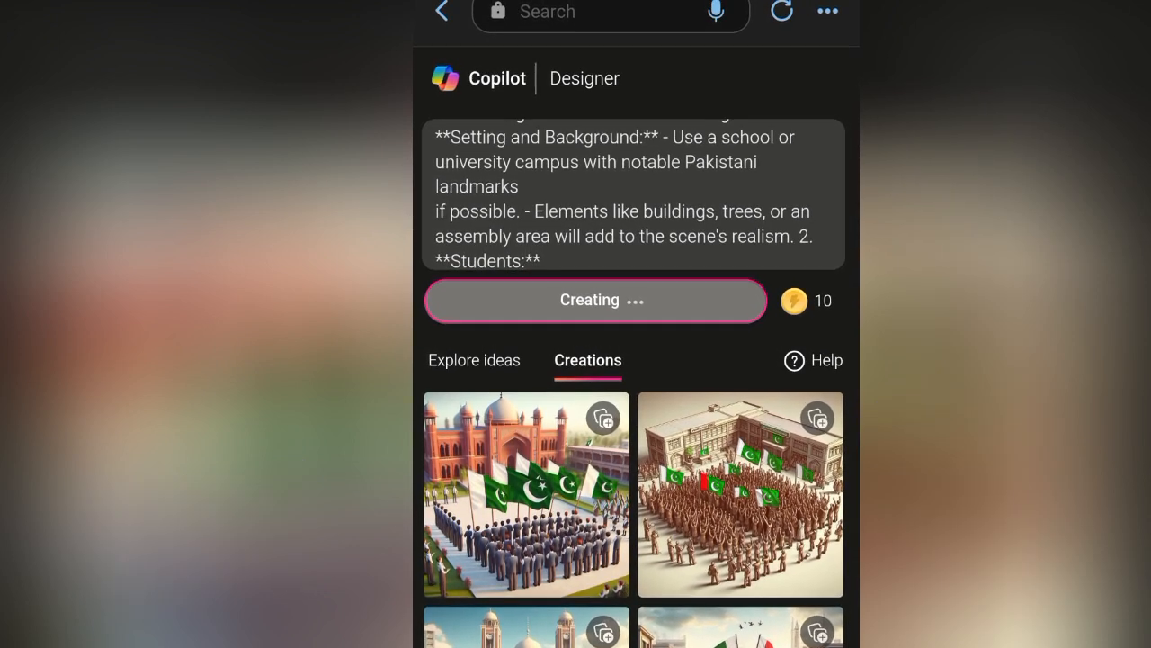
Scroll through the new batch of students holding Pakistani and PTI flags
{"action": "scroll", "scroll_direction": "down", "scroll_amount": 3}
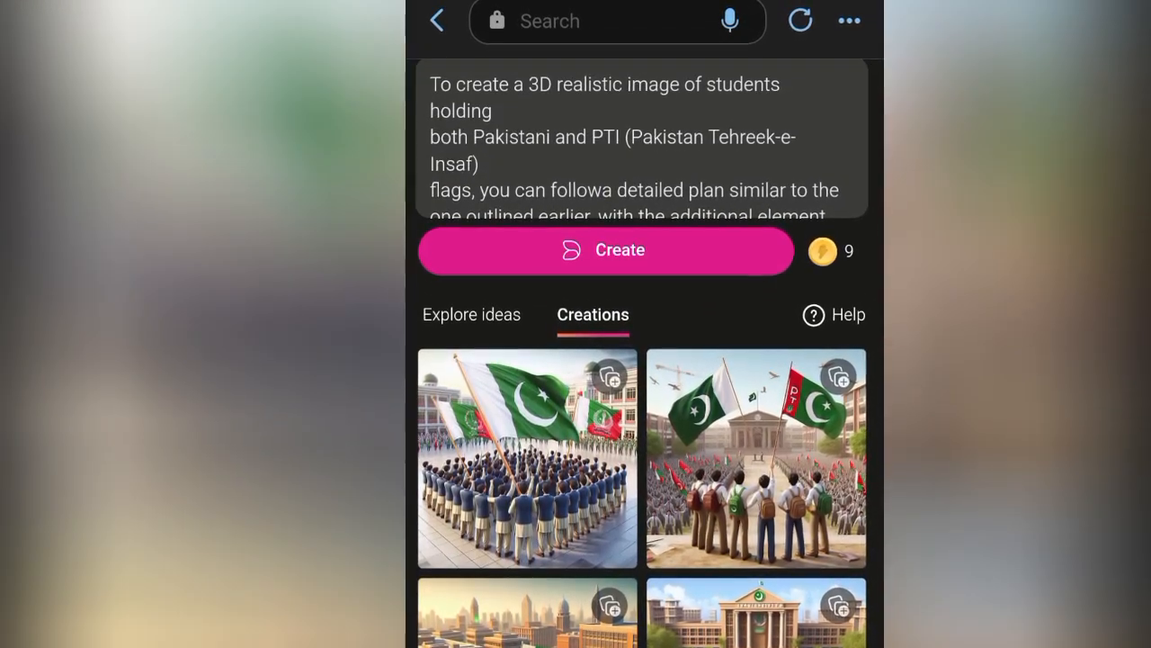
Enlarge the mosque scene with PTI and Pakistani flags, then close it back to Creations
{"action": "scroll", "scroll_direction": "down", "scroll_amount": 3}
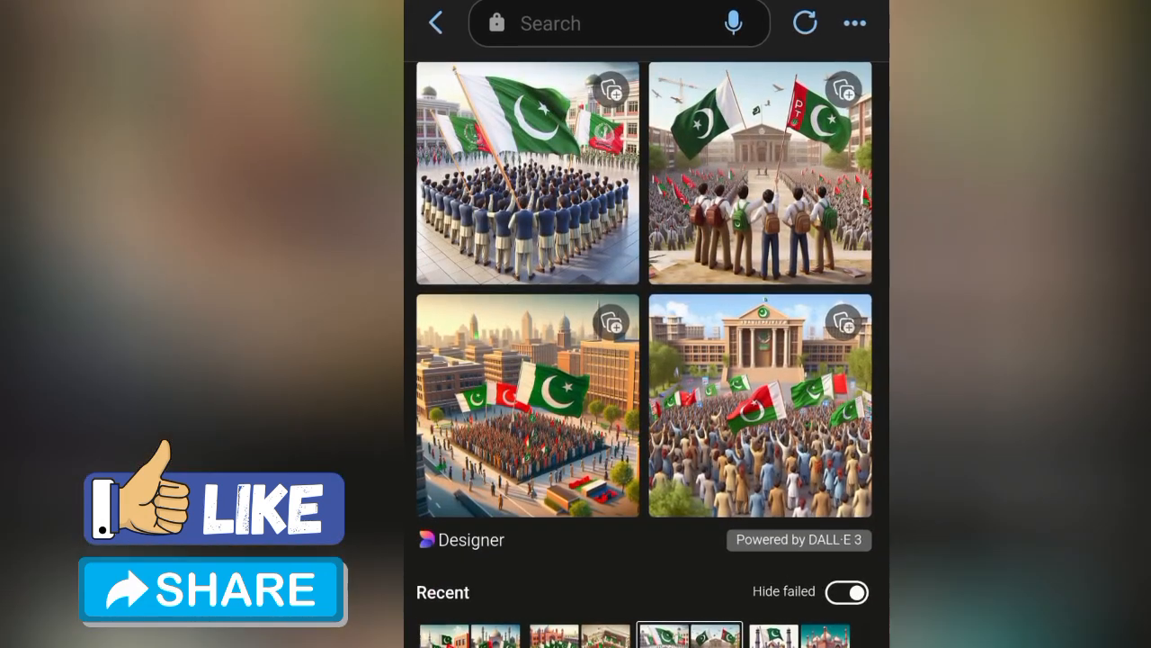
{"action": "scroll", "scroll_direction": "down", "scroll_amount": 3}
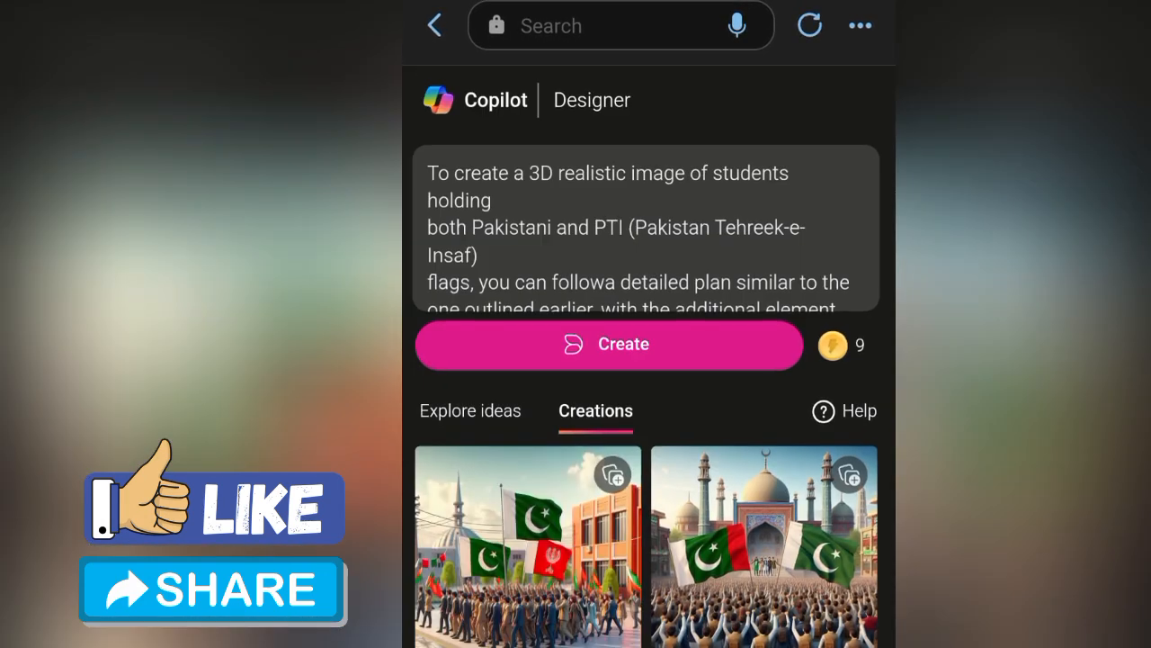
{"action": "scroll", "scroll_direction": "down", "scroll_amount": 3}
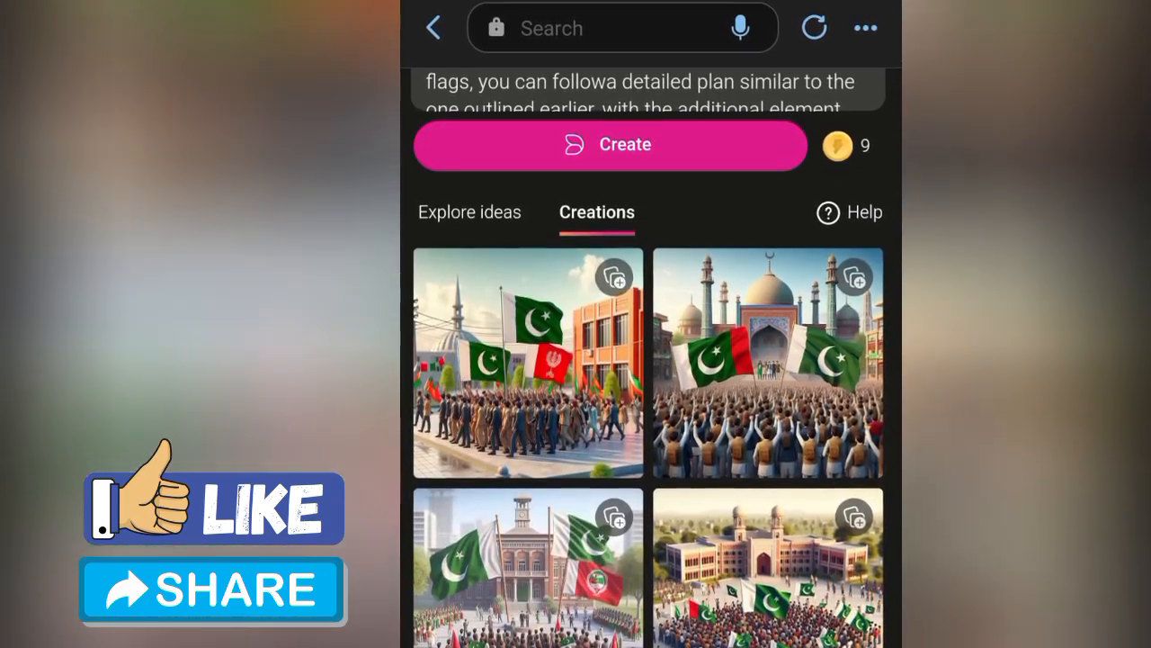
{"action": "left_click", "coordinate": [527, 362]}
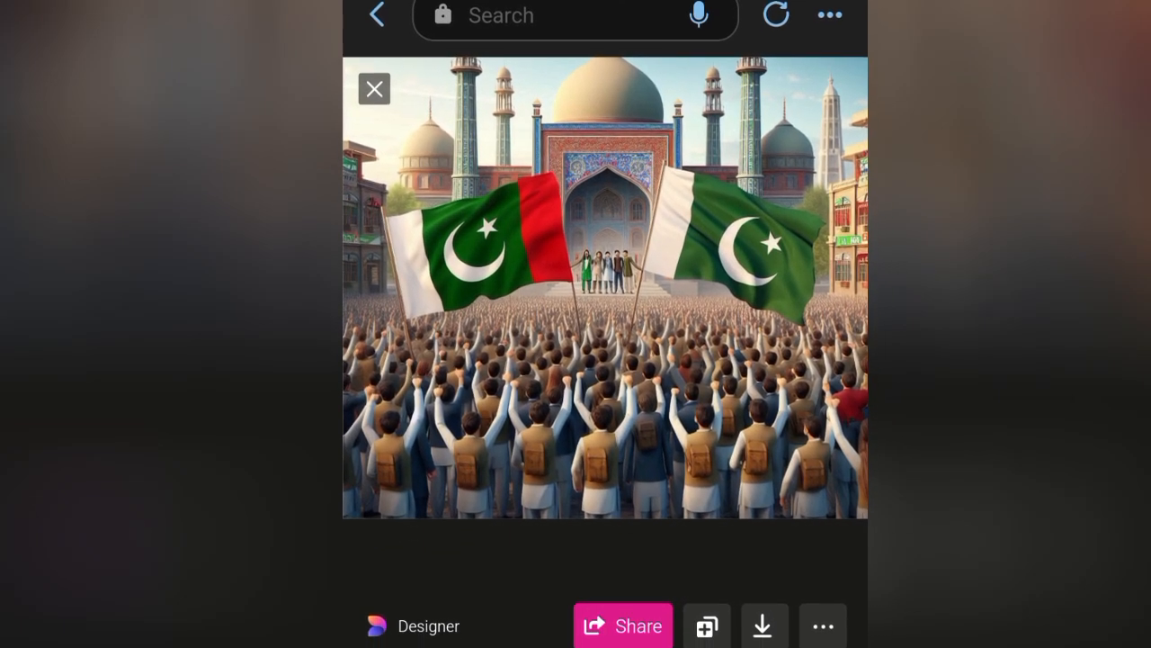
{"action": "left_click", "coordinate": [374, 88]}
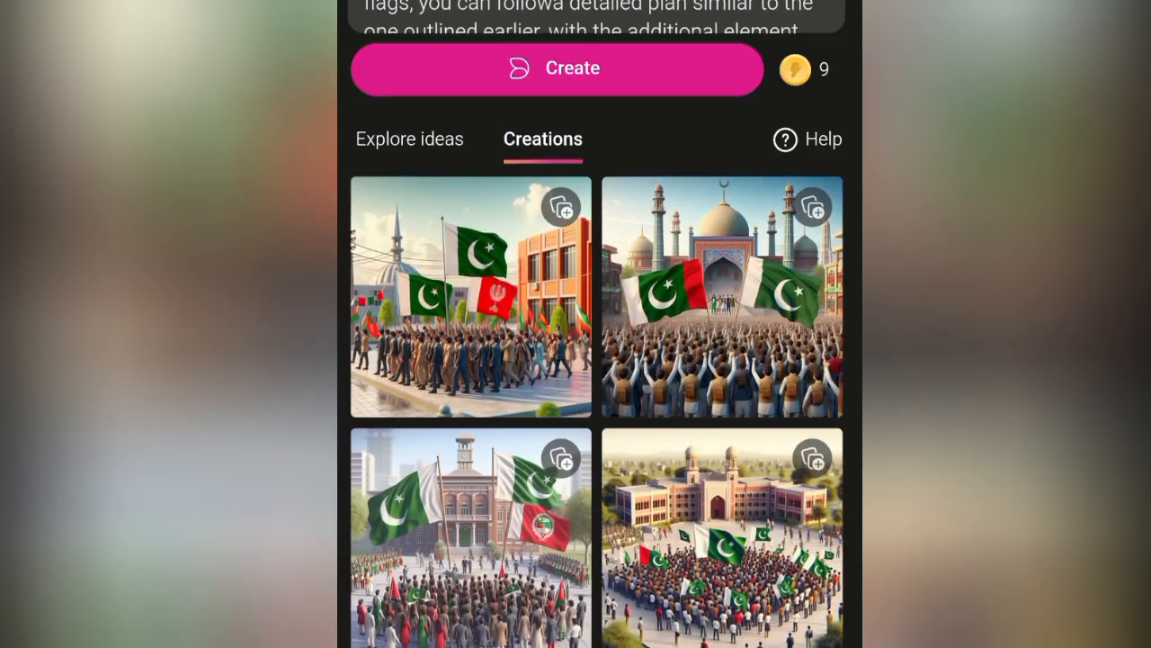